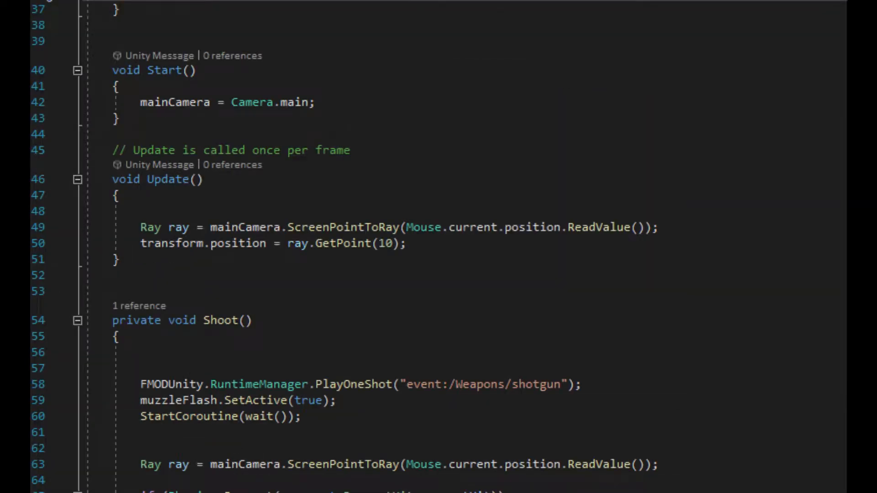
Switch from Visual Studio back to the Unity Editor to watch the rider aim at the mouse.
left_click(413, 7)
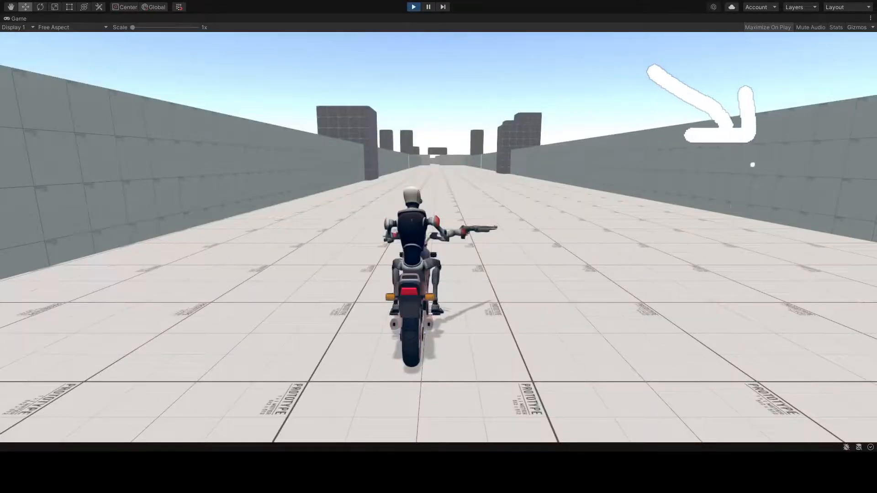
left_click(428, 7)
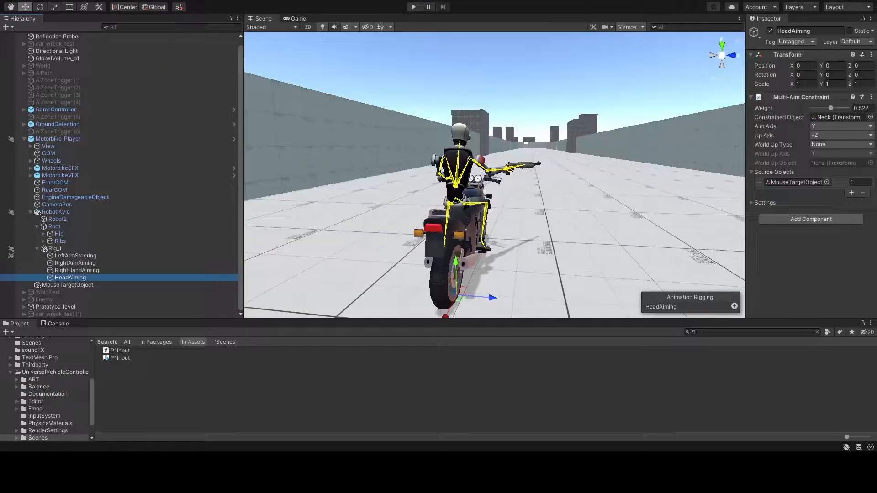